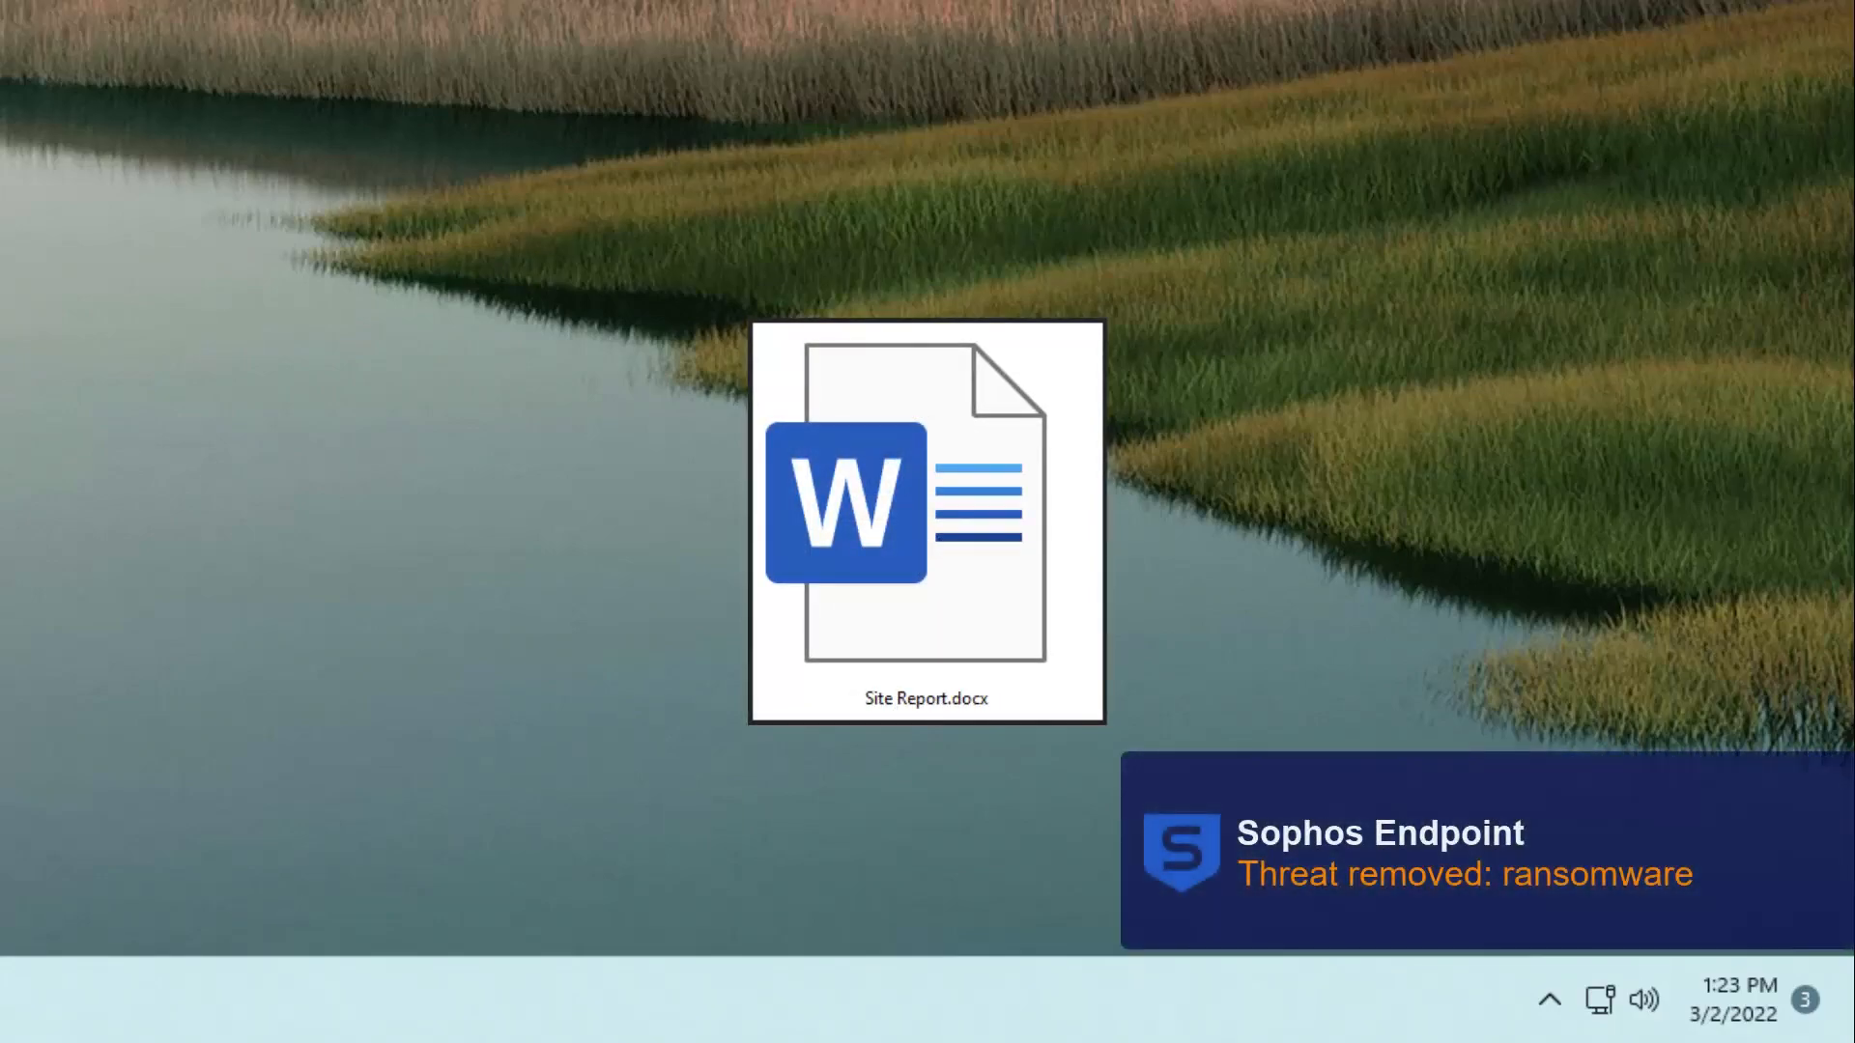
- Open Site Report.docx after the ransomware threat-removed notification, then move to the Sophos Central dashboard
double_click(925, 508)
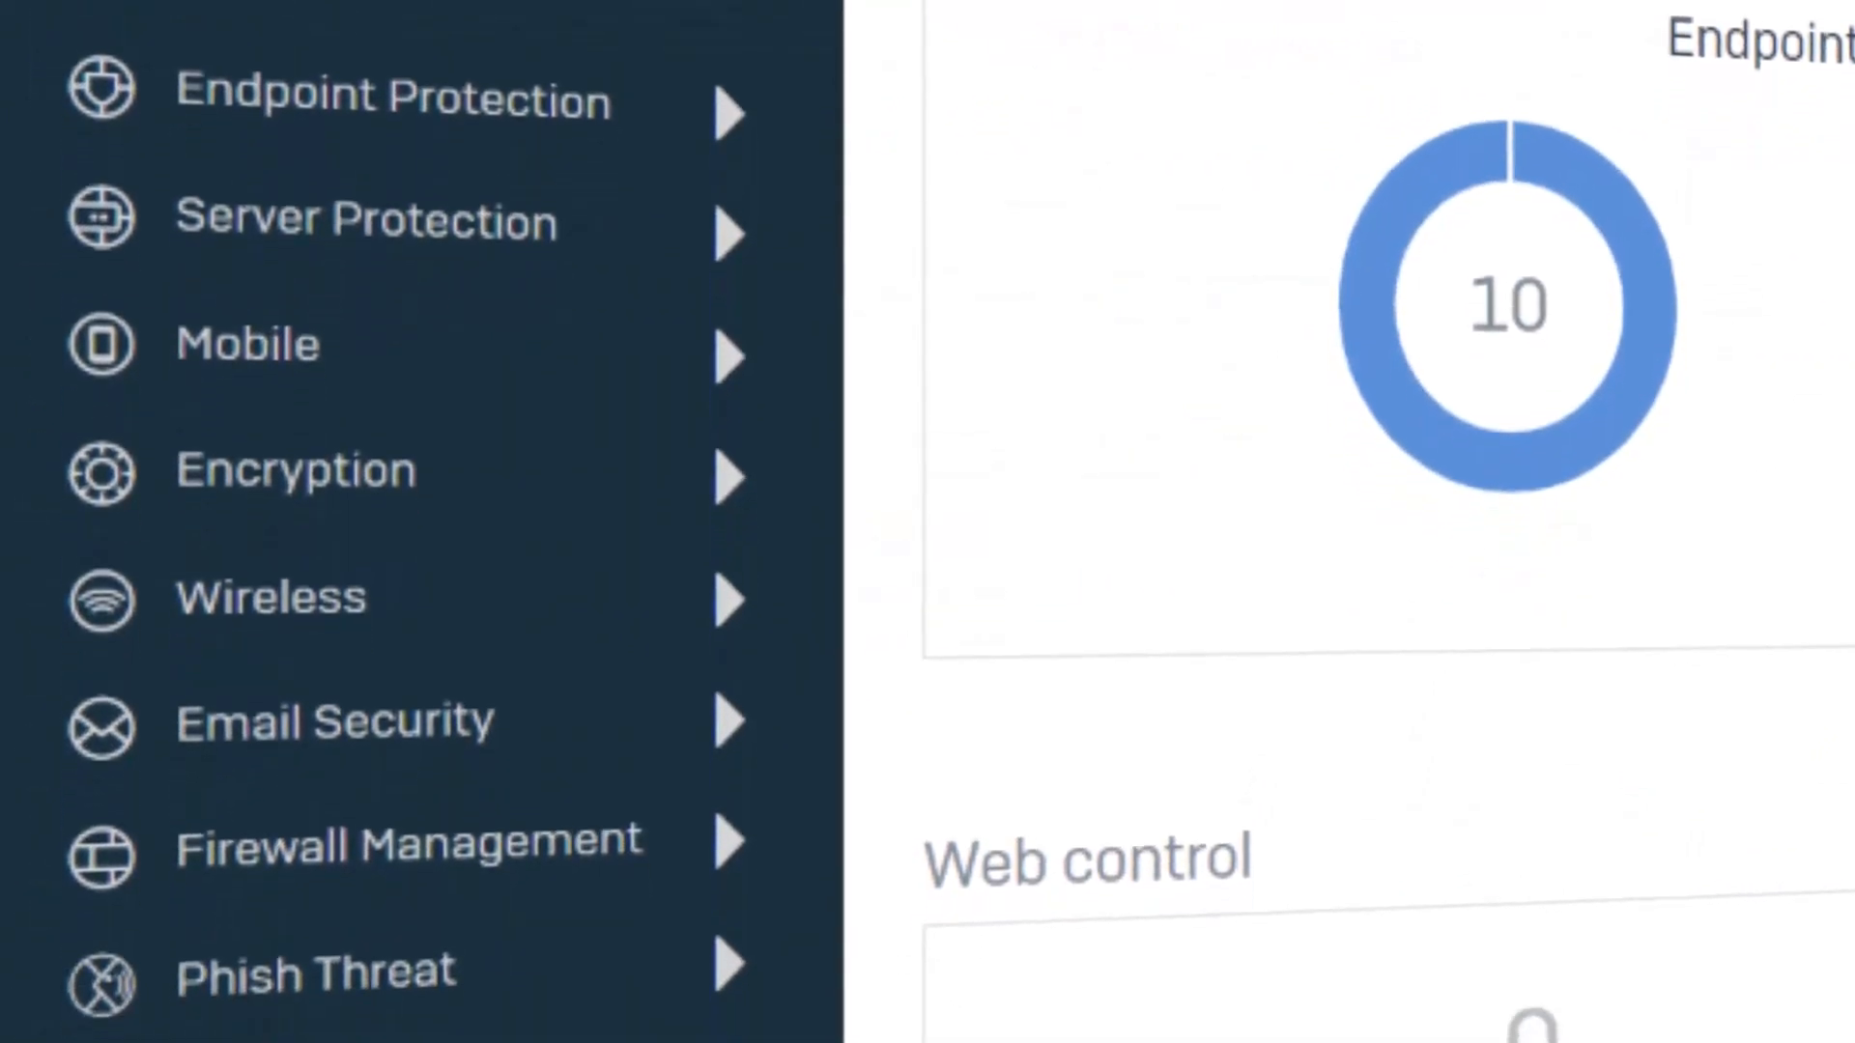
- Scroll the console to reach the integrations page listing Auvik and BrightGauge
scroll(down, 3)
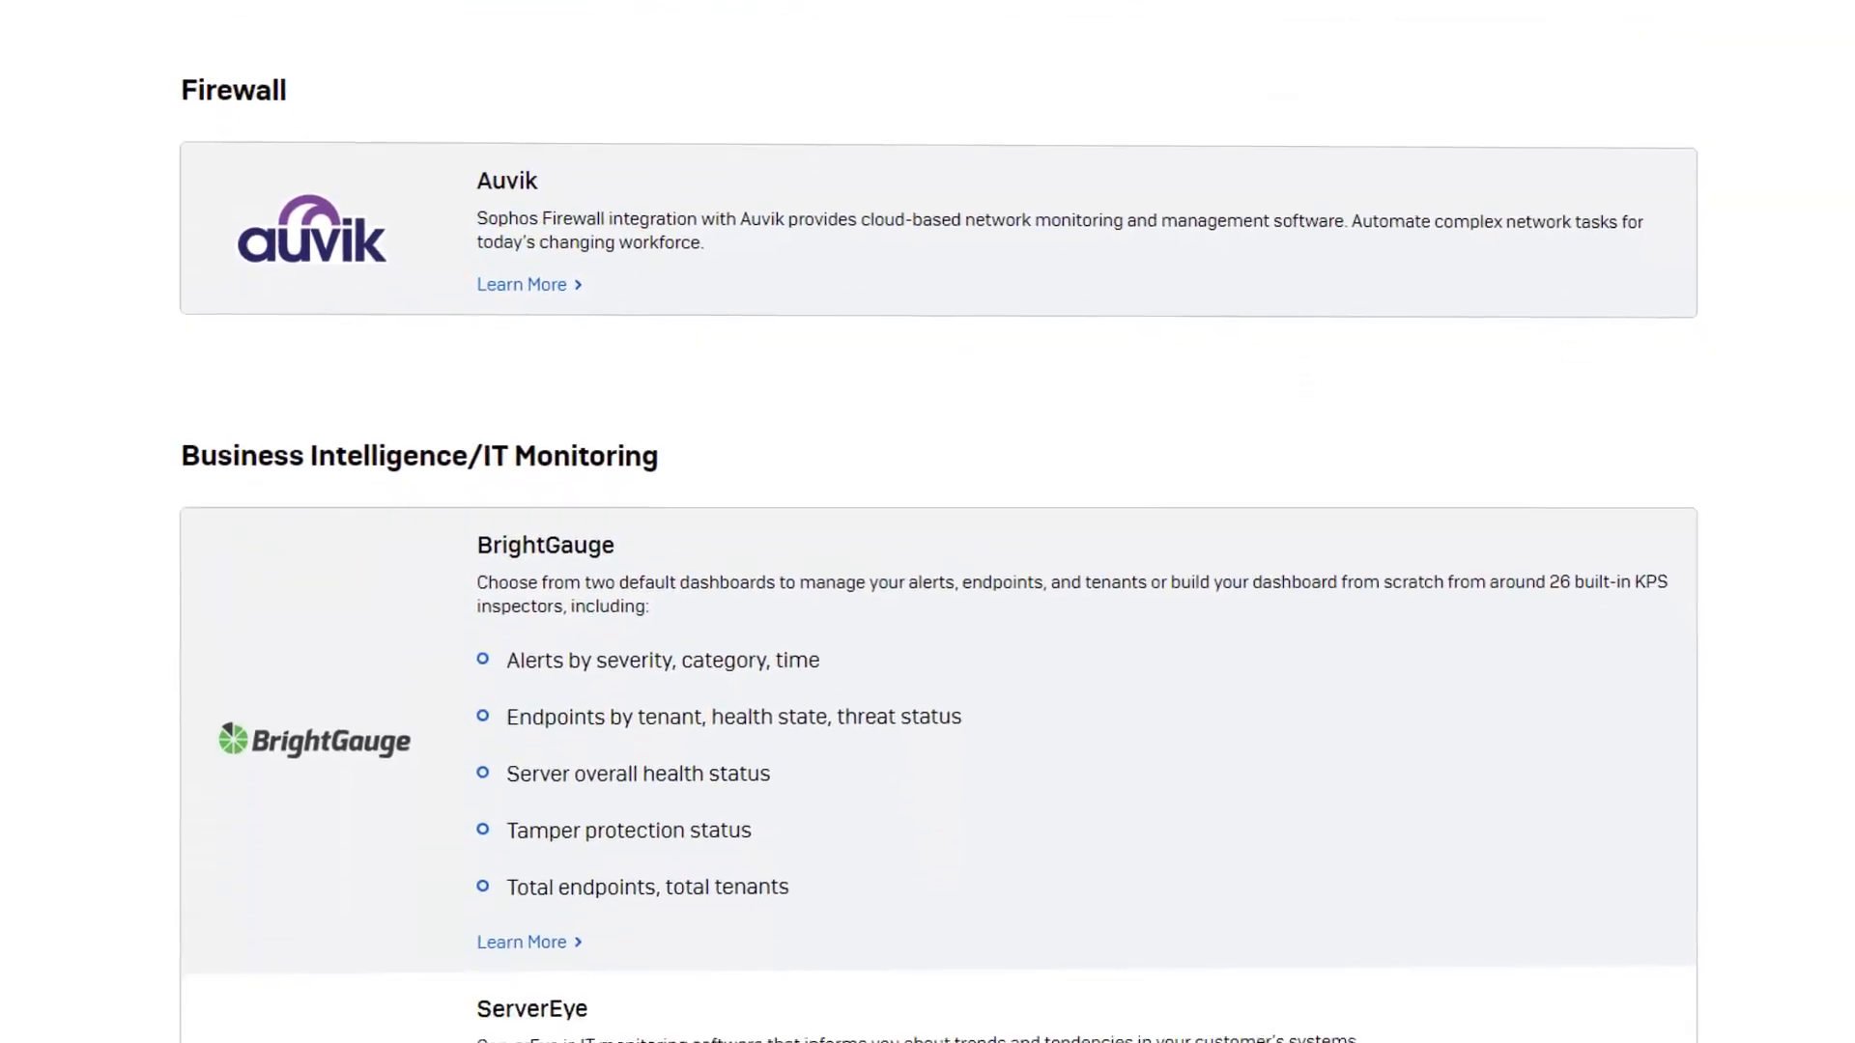
- Scroll past integration partners and Gartner Peer Insights quotes to the Intercept X Endpoint Features grid
scroll(down, 3)
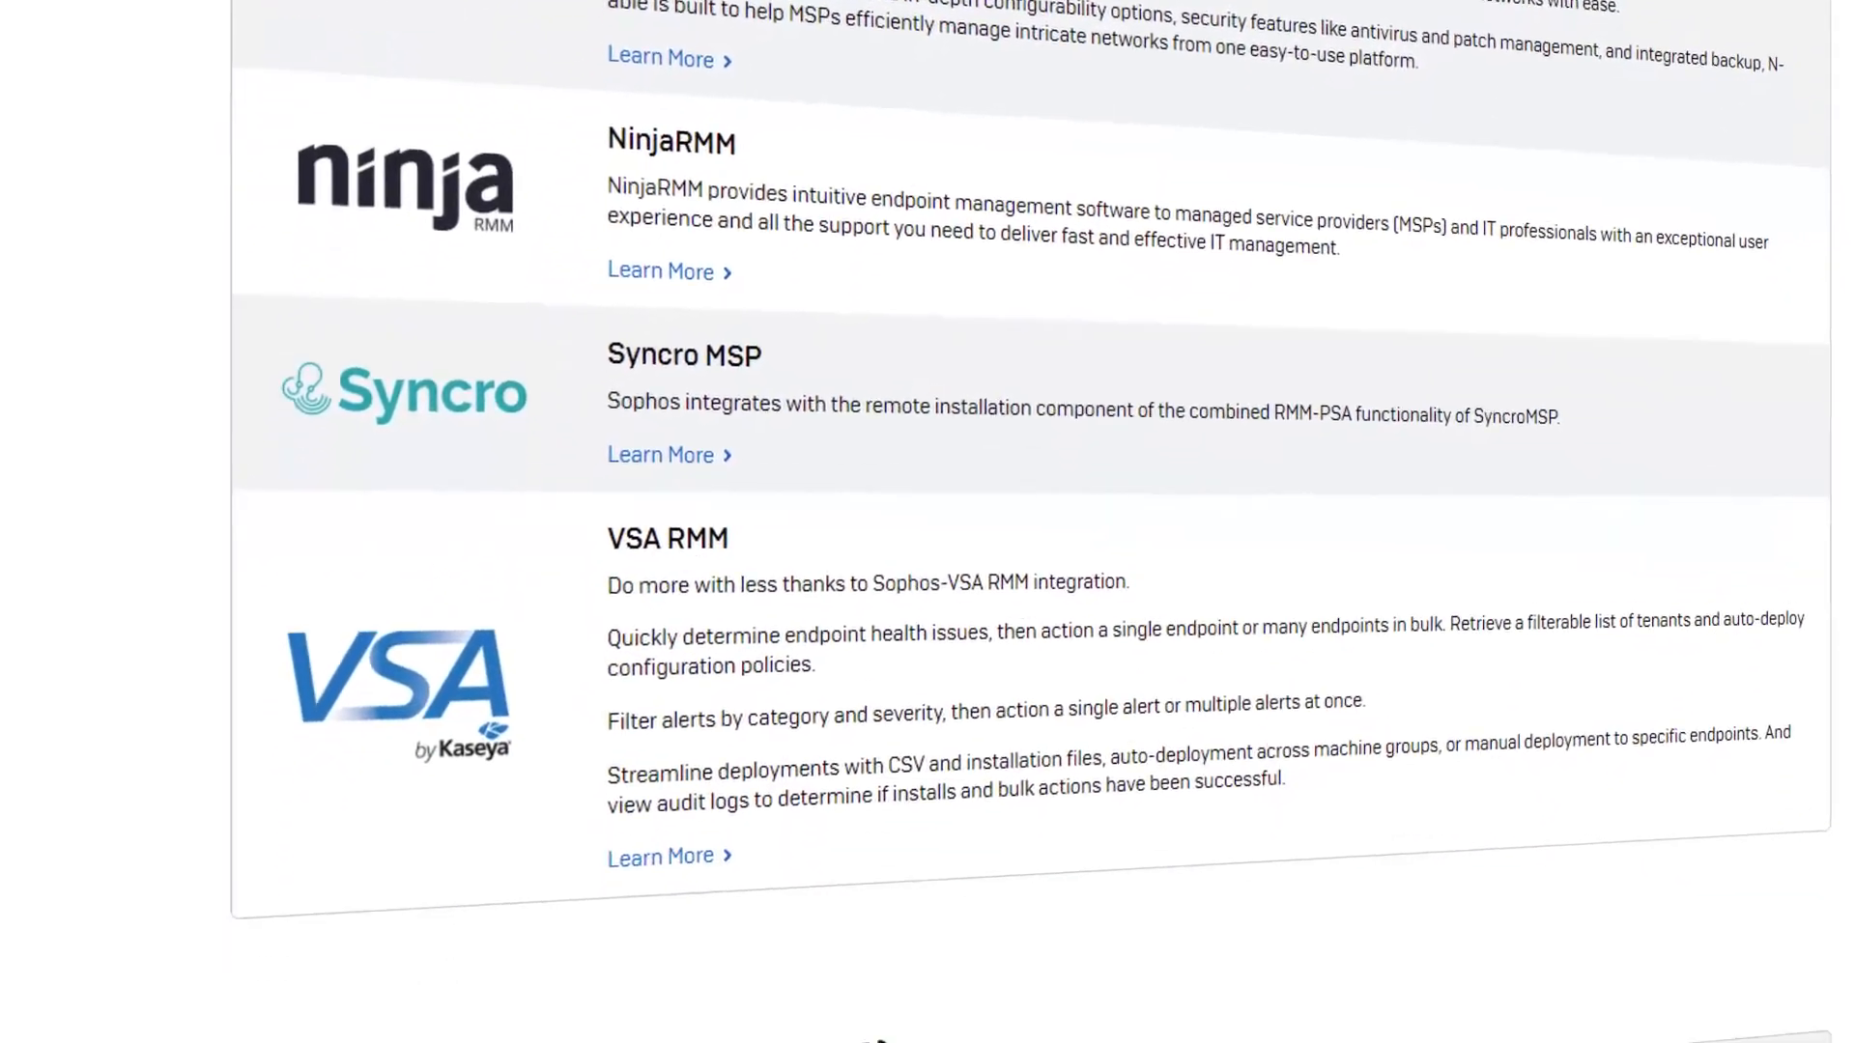
scroll(down, 3)
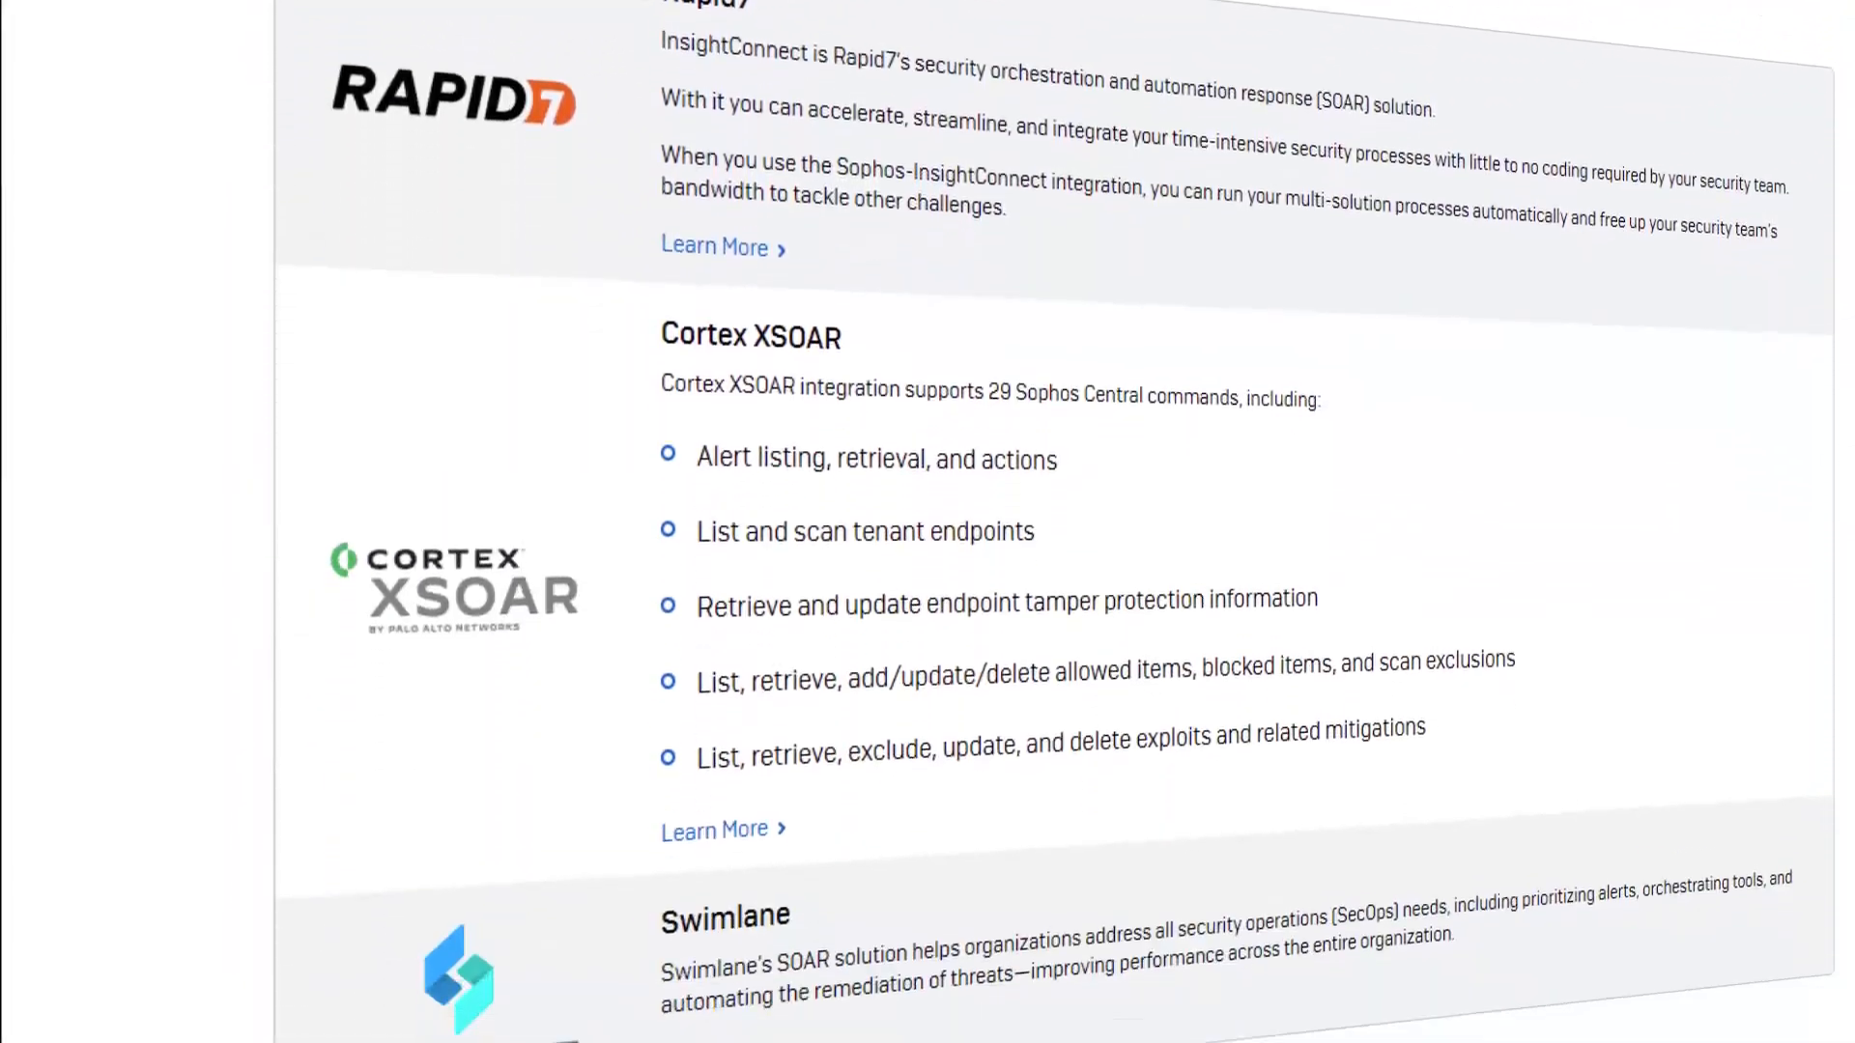
scroll(down, 3)
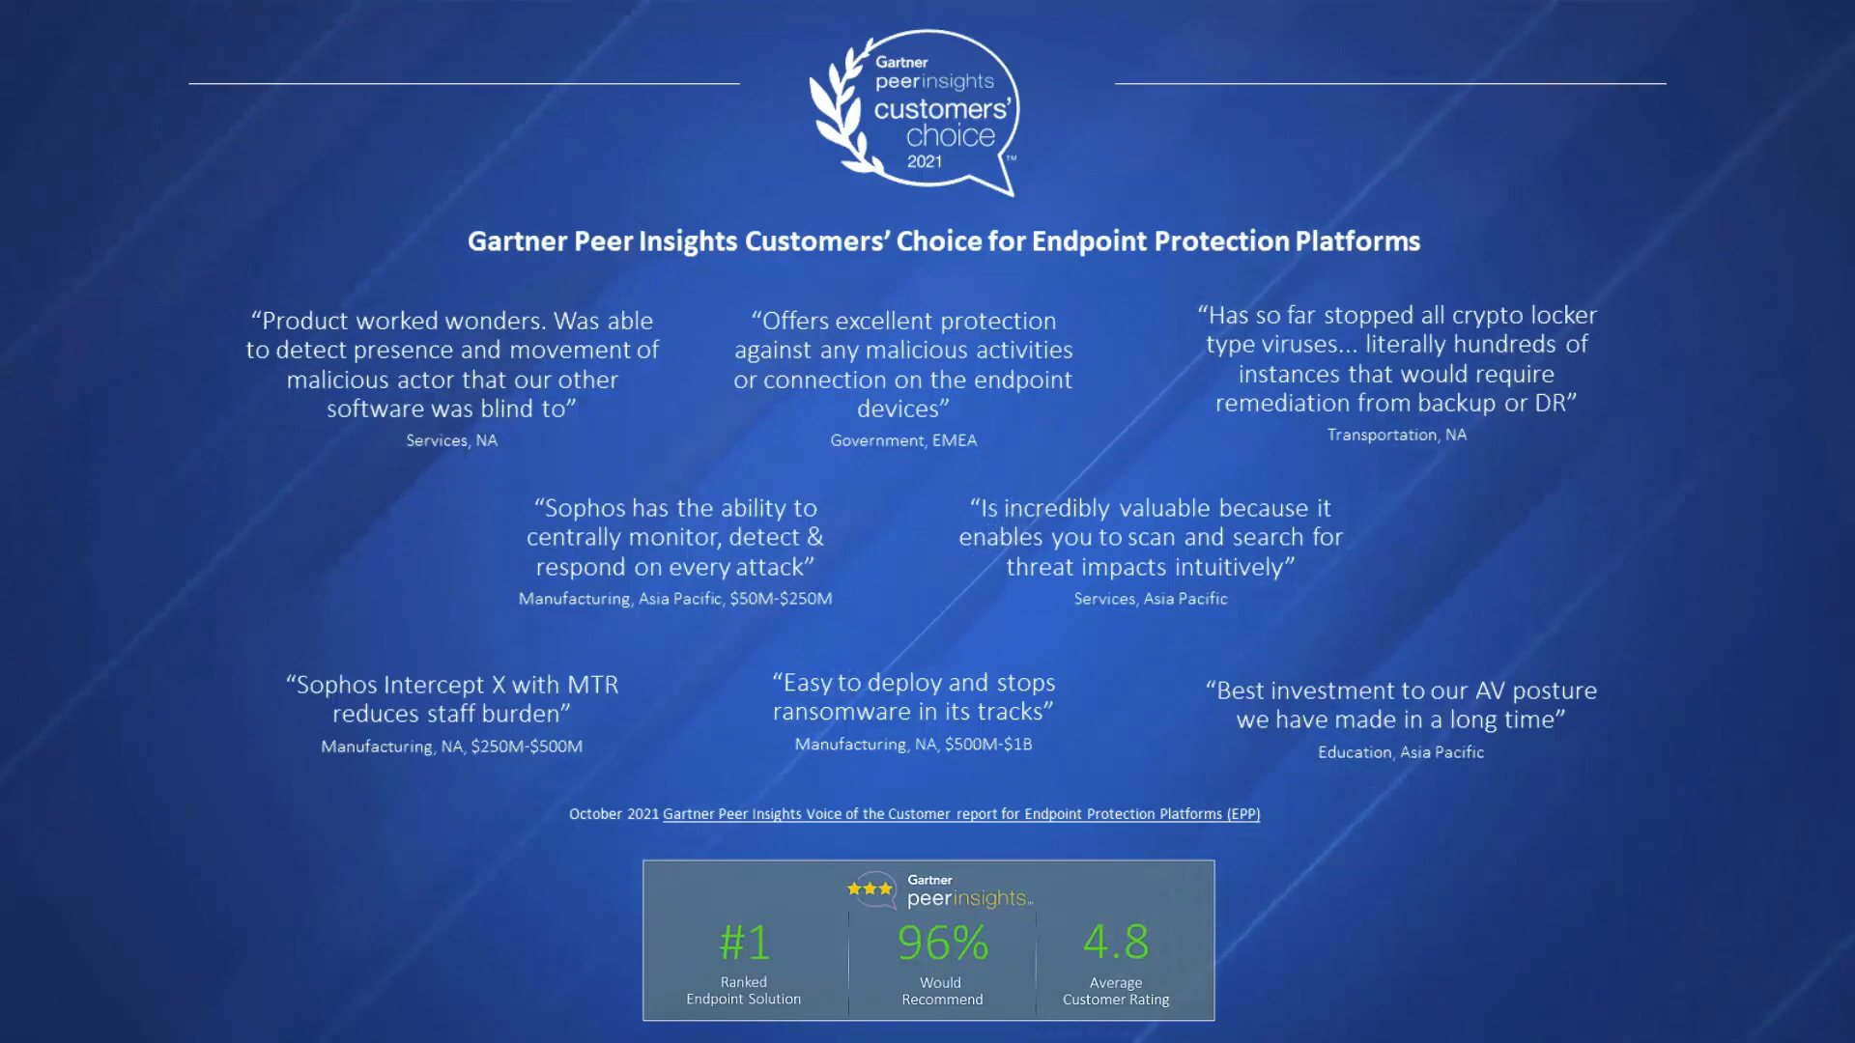
scroll(down, 3)
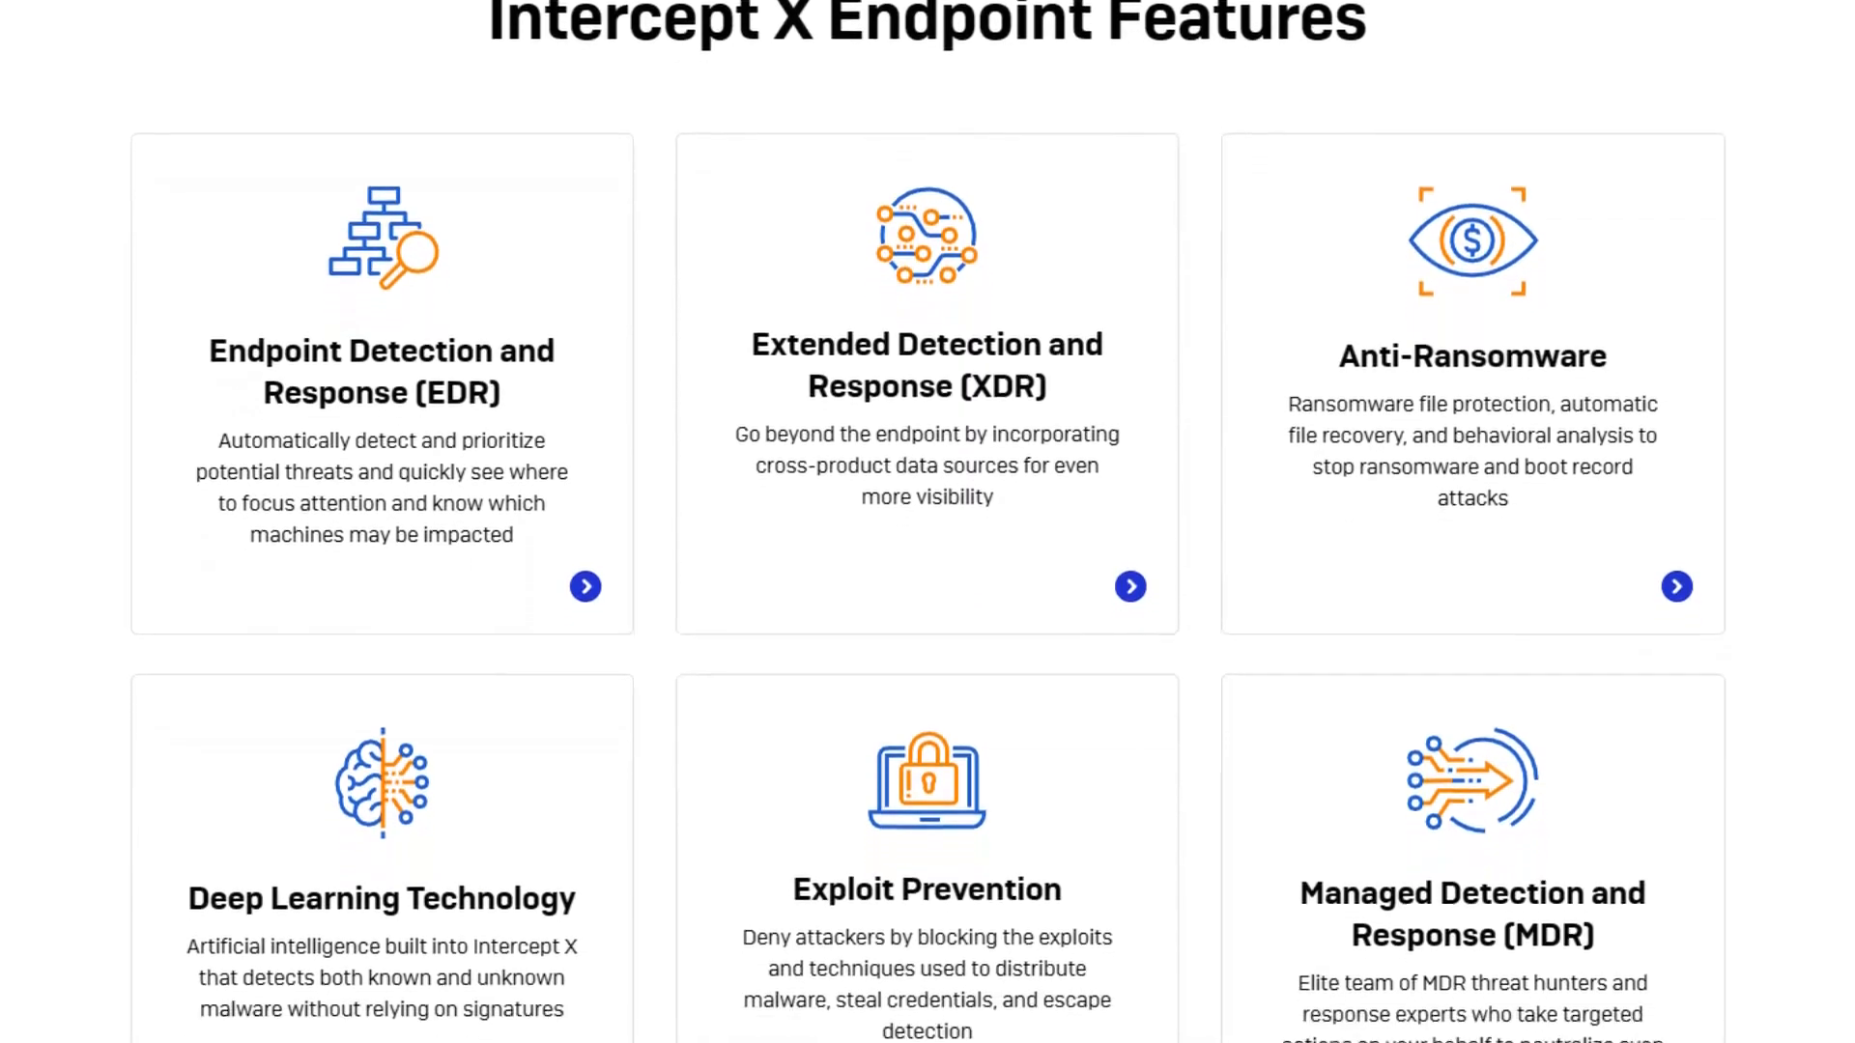
scroll(down, 3)
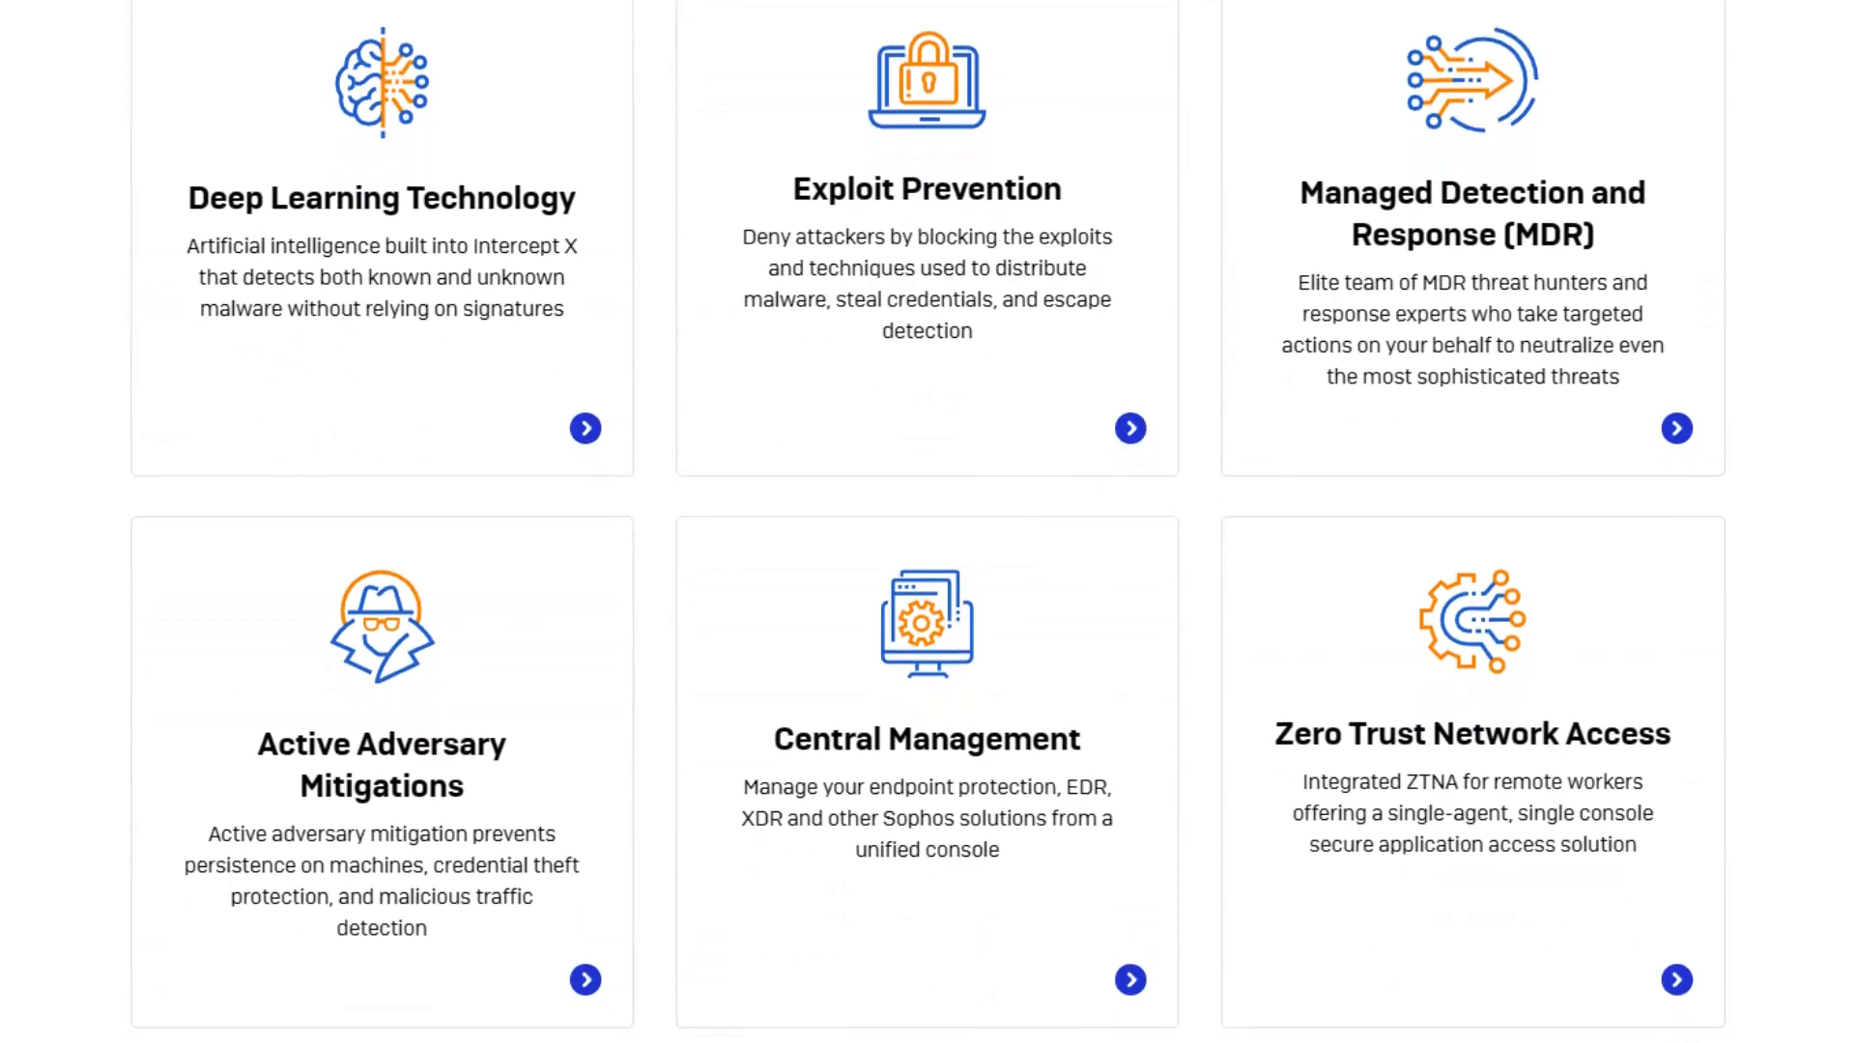